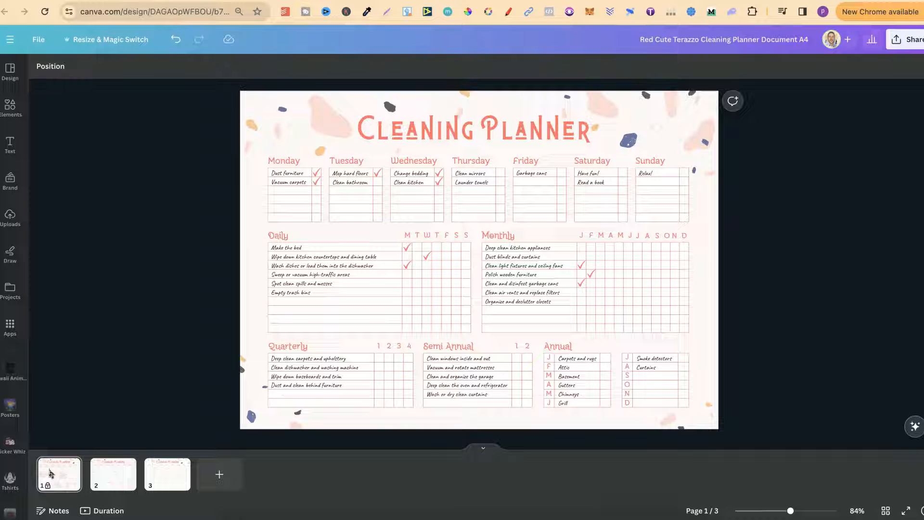
- Select page 1 and the Monthly task list, then deselect the planner element
{"action": "left_click", "coordinate": [367, 296]}
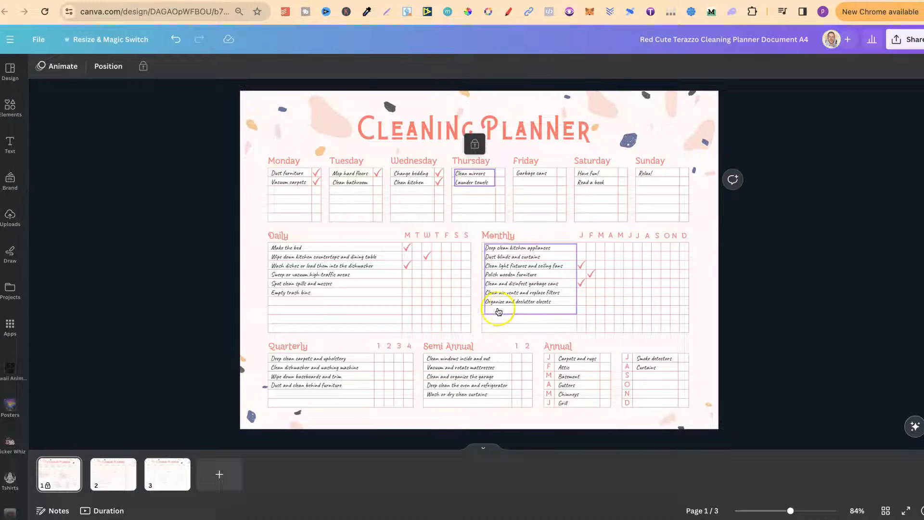
{"action": "left_click", "coordinate": [840, 271]}
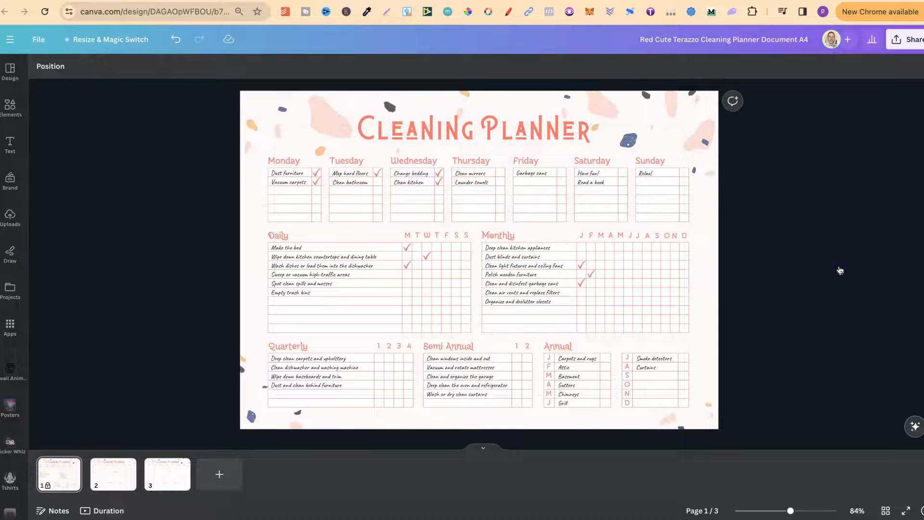
{"action": "left_click", "coordinate": [466, 375]}
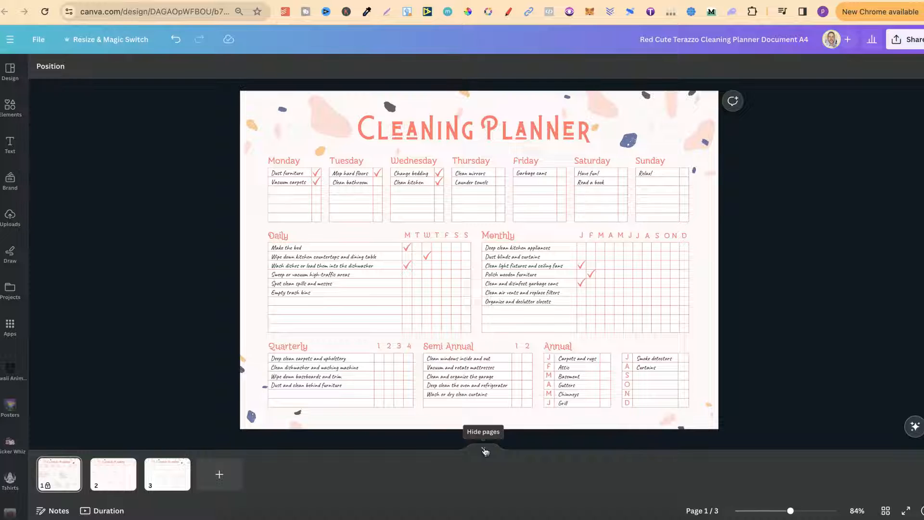
- Hide the page thumbnails, scroll the stacked pages, and bring up page 1's options
{"action": "left_click", "coordinate": [484, 448]}
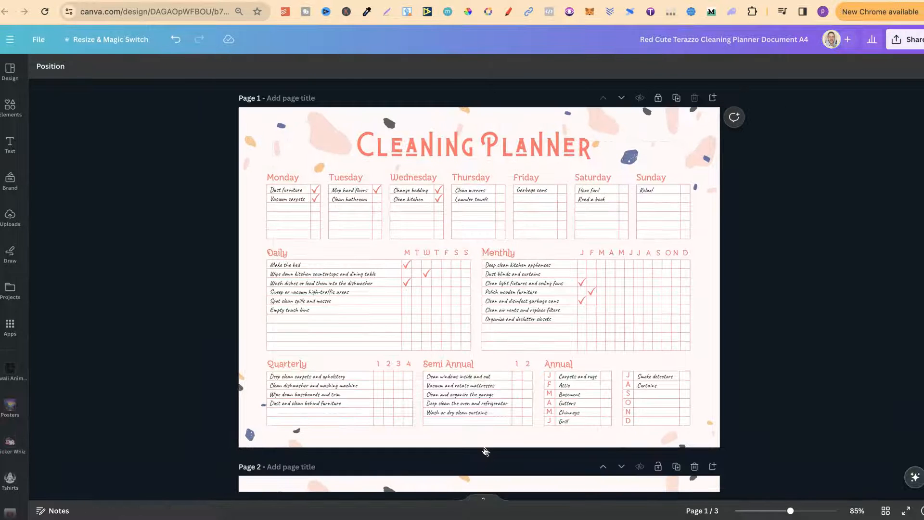
{"action": "scroll", "scroll_direction": "down", "scroll_amount": 3}
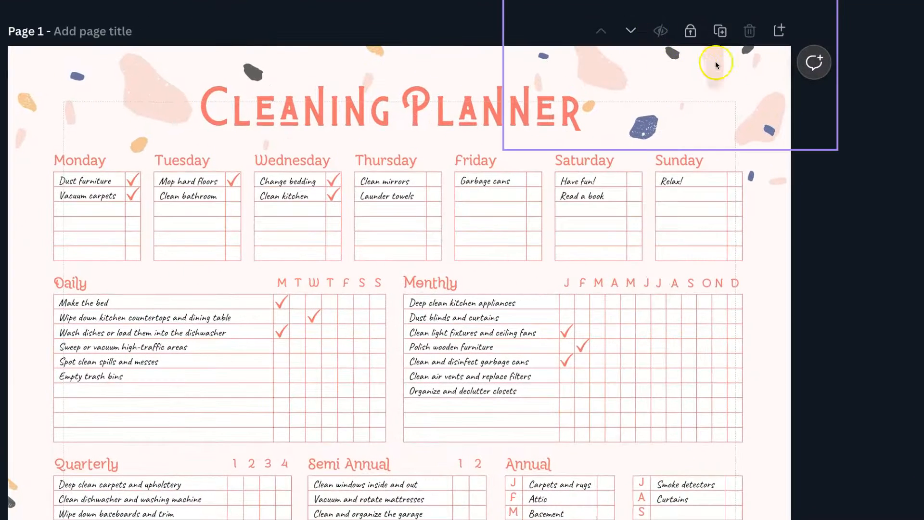
{"action": "left_click", "coordinate": [689, 30]}
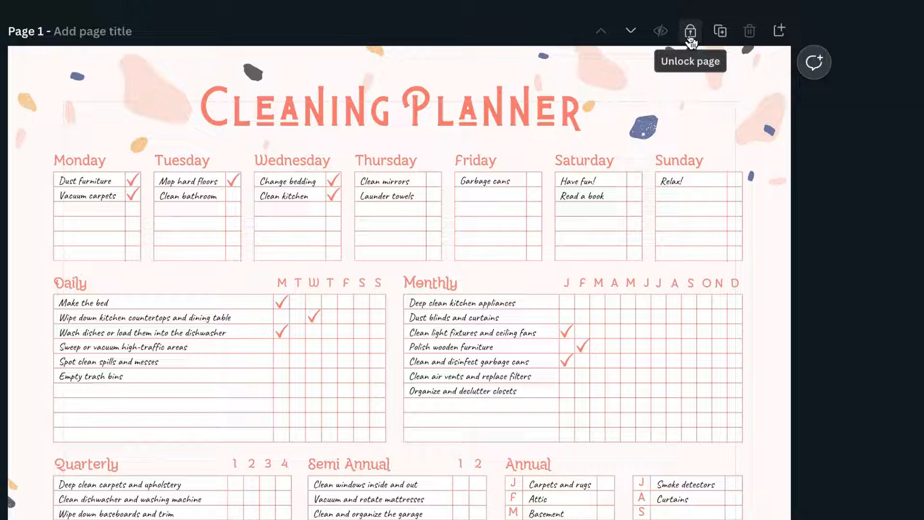
{"action": "left_click", "coordinate": [690, 31]}
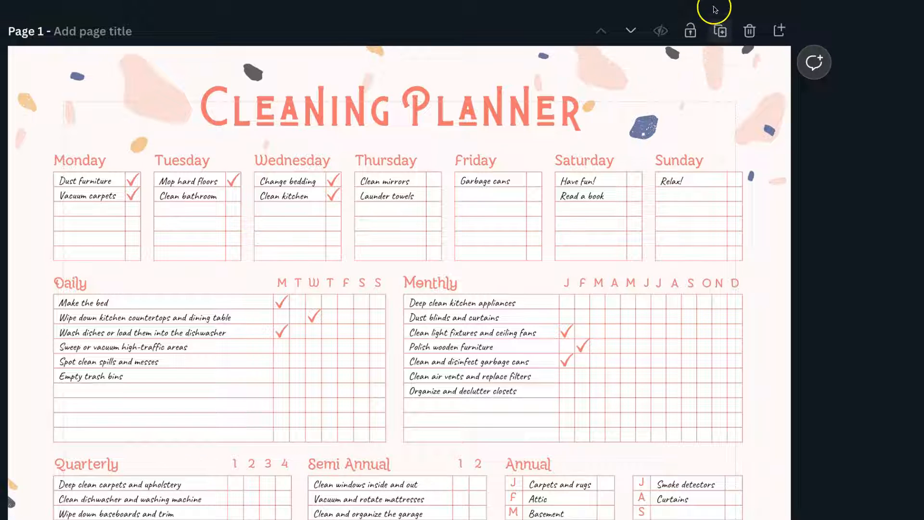
{"action": "left_click", "coordinate": [679, 160]}
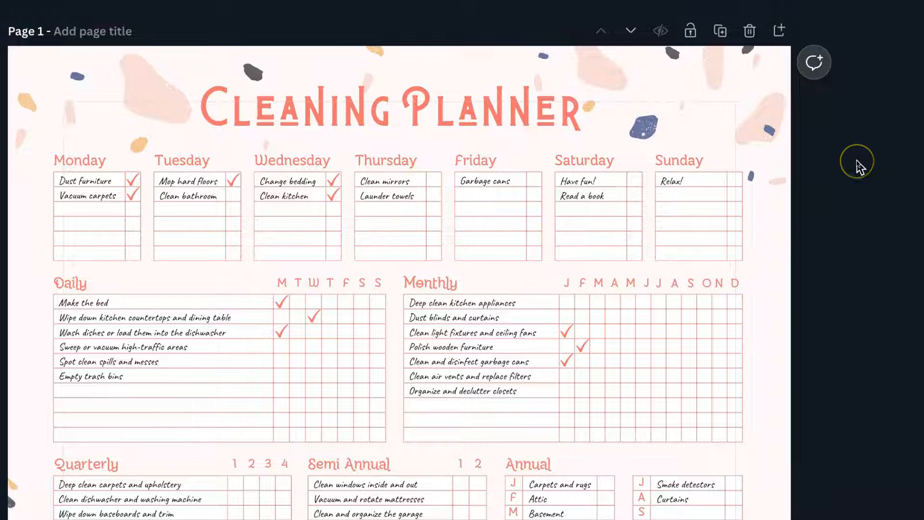
{"action": "mouse_move", "coordinate": [853, 107]}
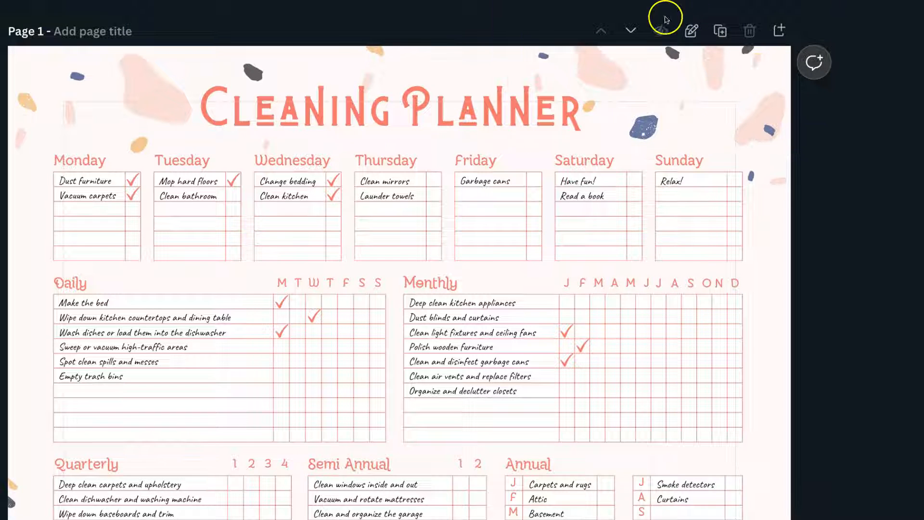
{"action": "mouse_move", "coordinate": [691, 31]}
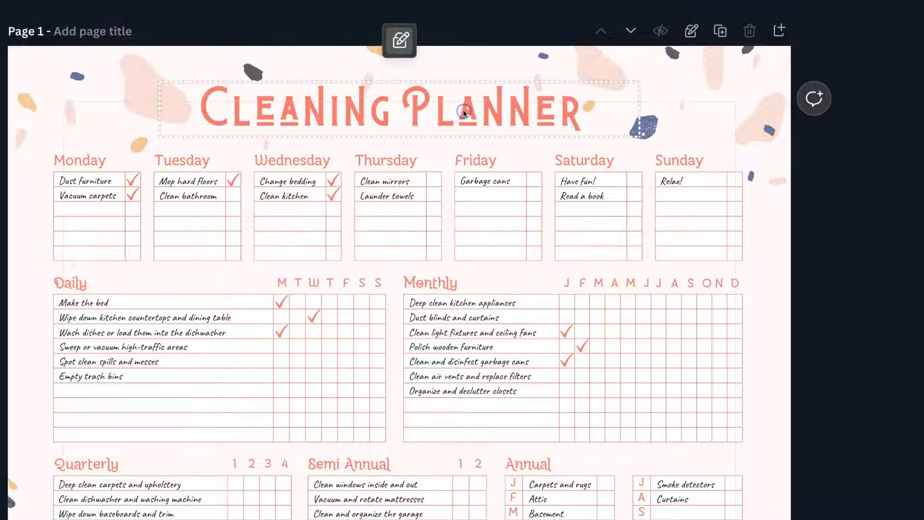
{"action": "left_click", "coordinate": [689, 30]}
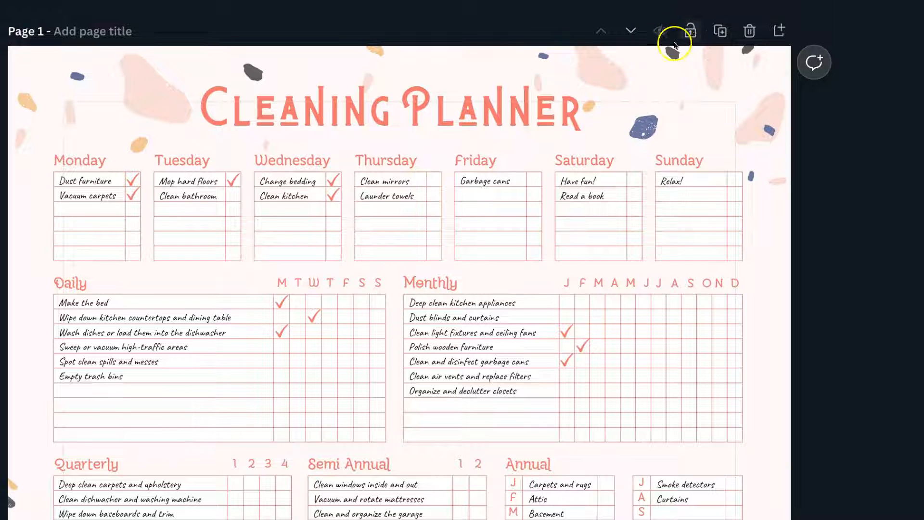
{"action": "left_click", "coordinate": [689, 31]}
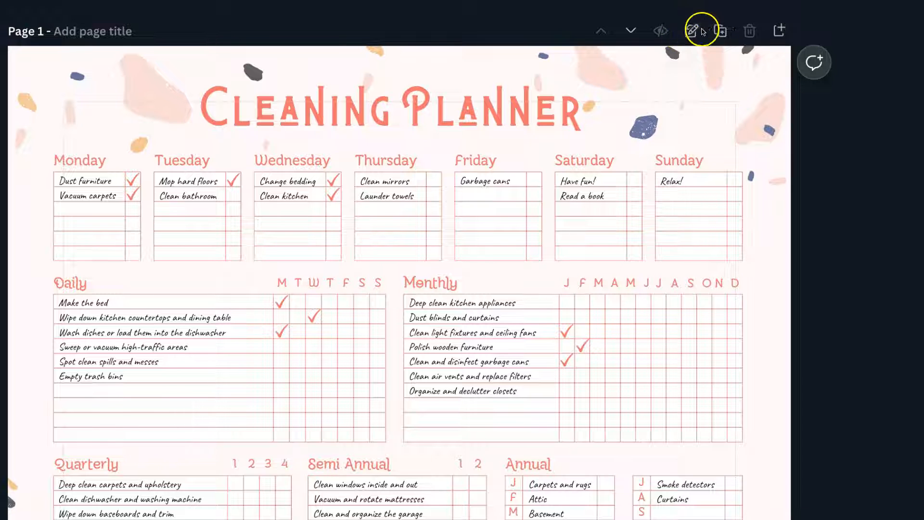
{"action": "left_click", "coordinate": [385, 108]}
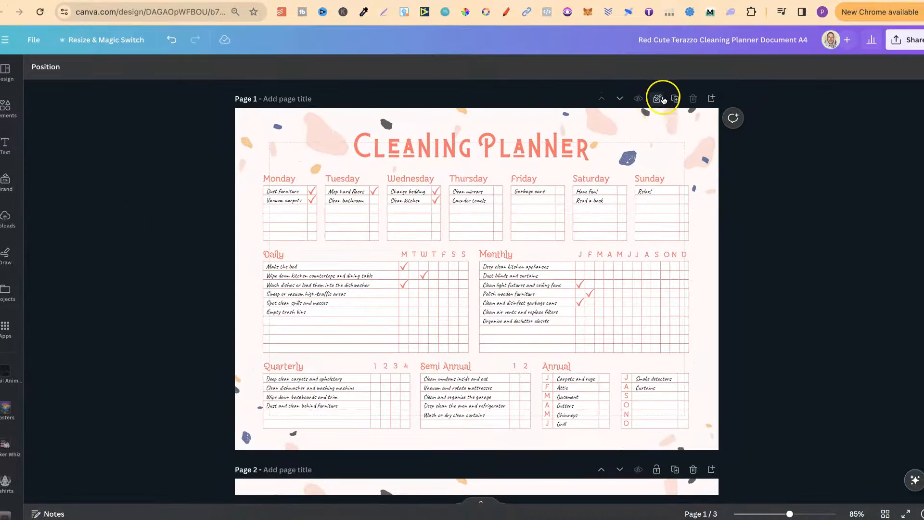
- Use page 1's padlock icon to switch it from locked to Unlock page
{"action": "left_click", "coordinate": [657, 98]}
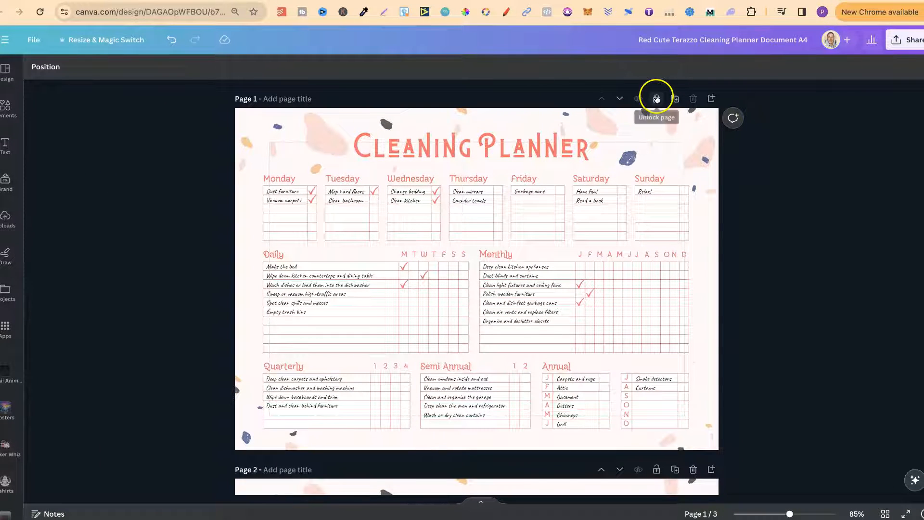
{"action": "left_click", "coordinate": [656, 99]}
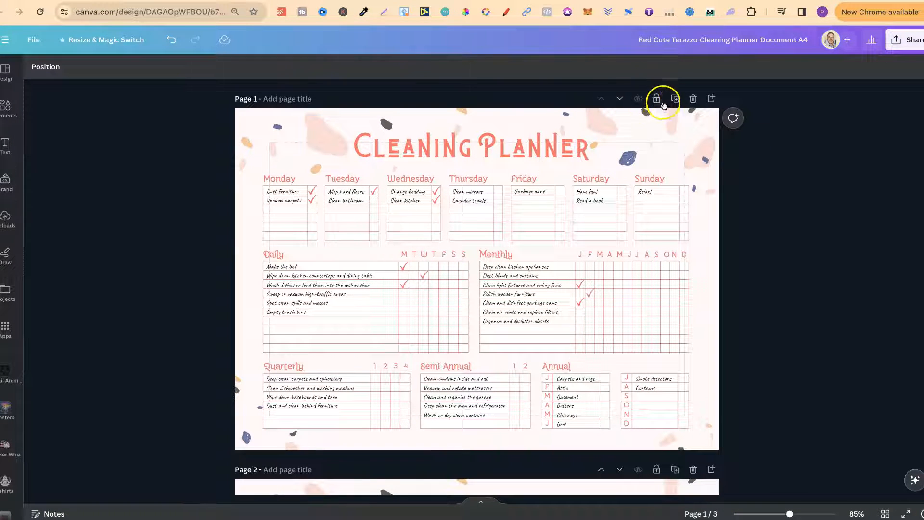